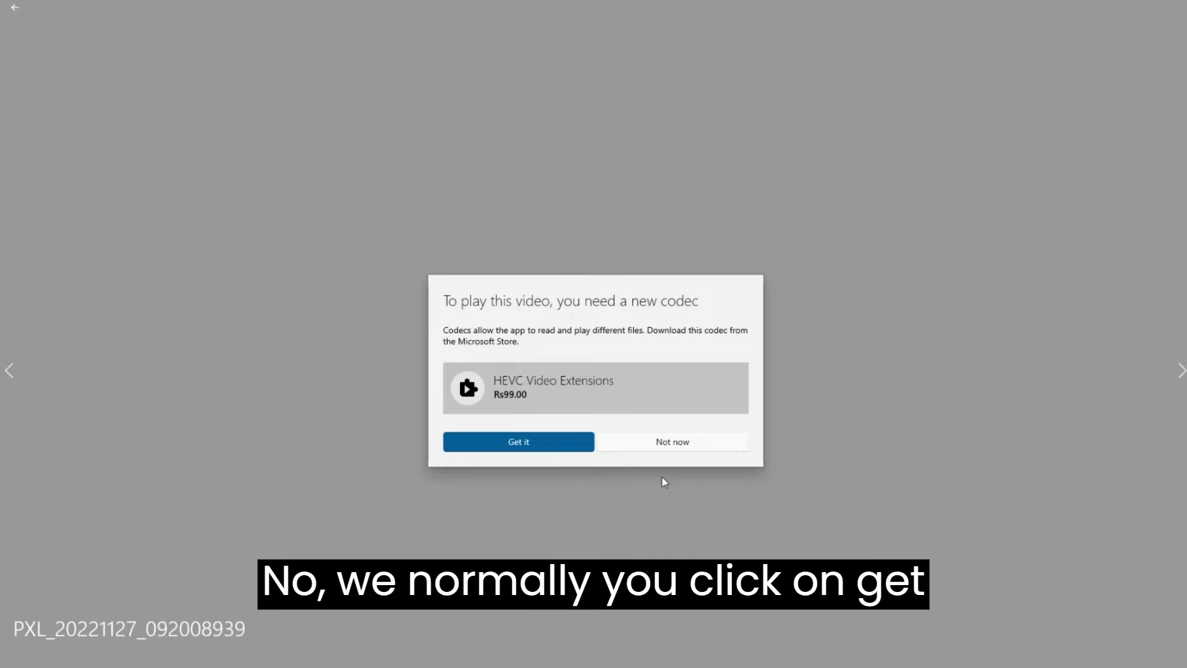
# Request the HEVC Video Extensions codec and sign in with the Microsoft account password.
pyautogui.click(518, 441)
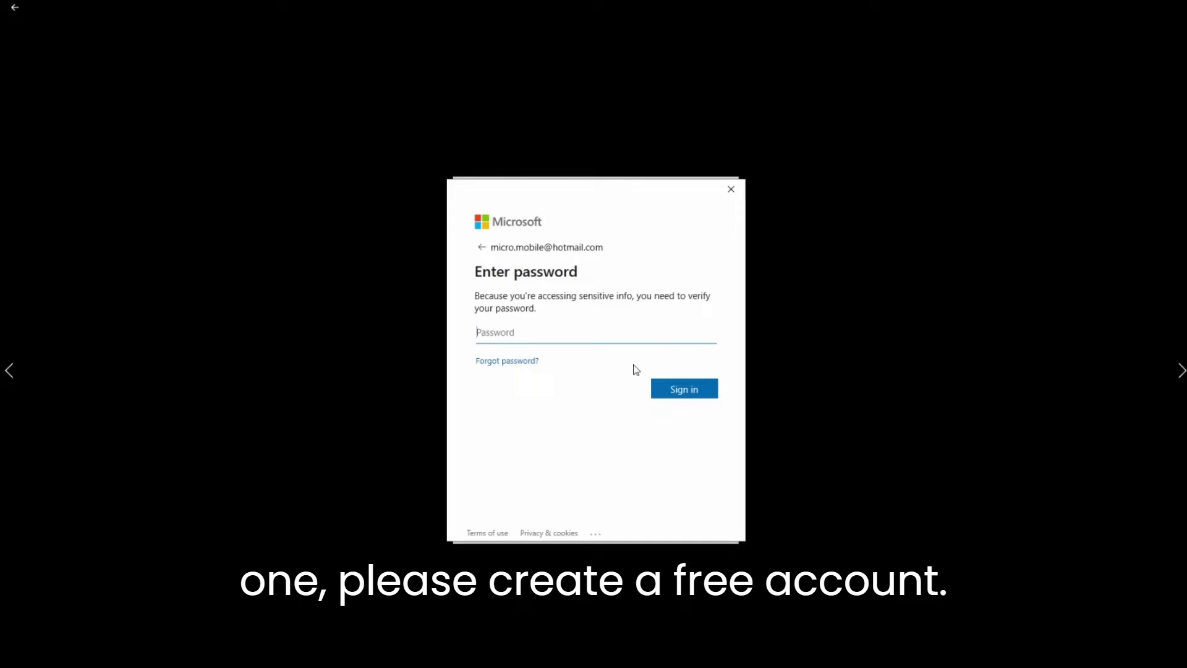
pyautogui.write('password')
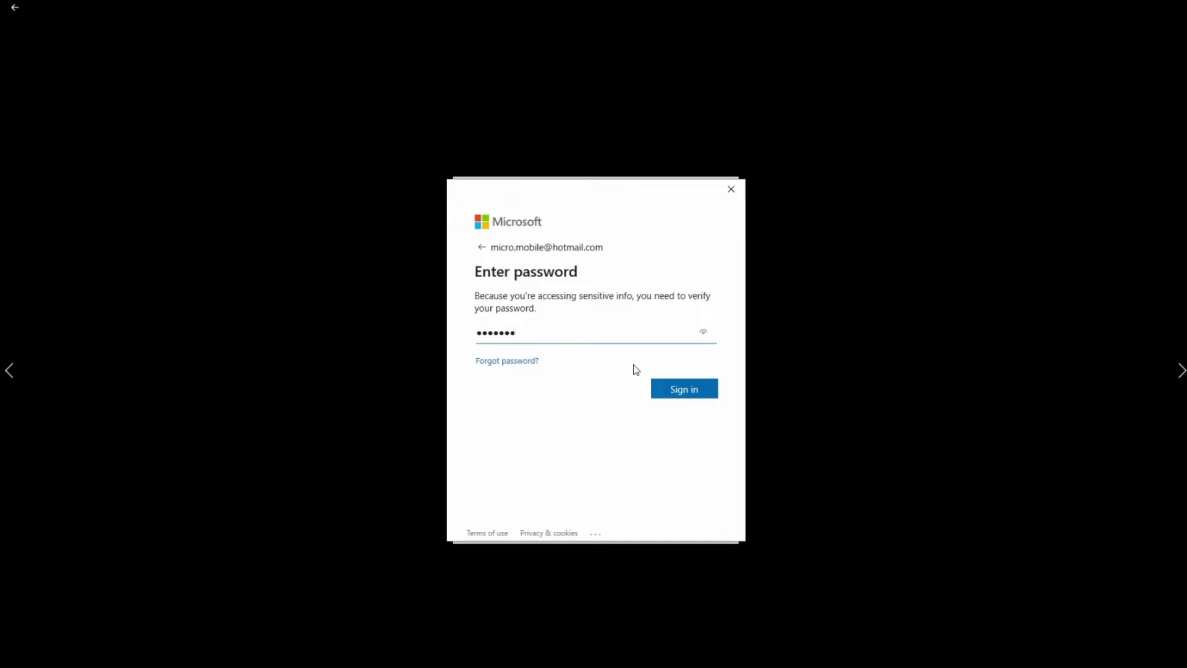
pyautogui.write('•••')
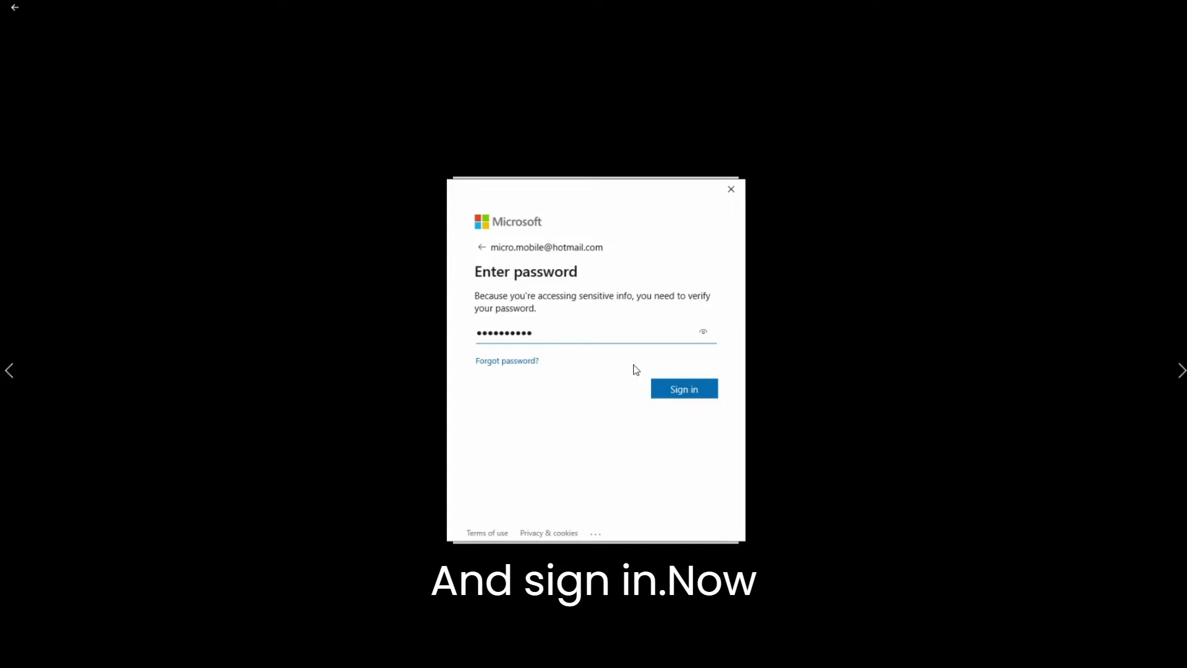
pyautogui.click(682, 388)
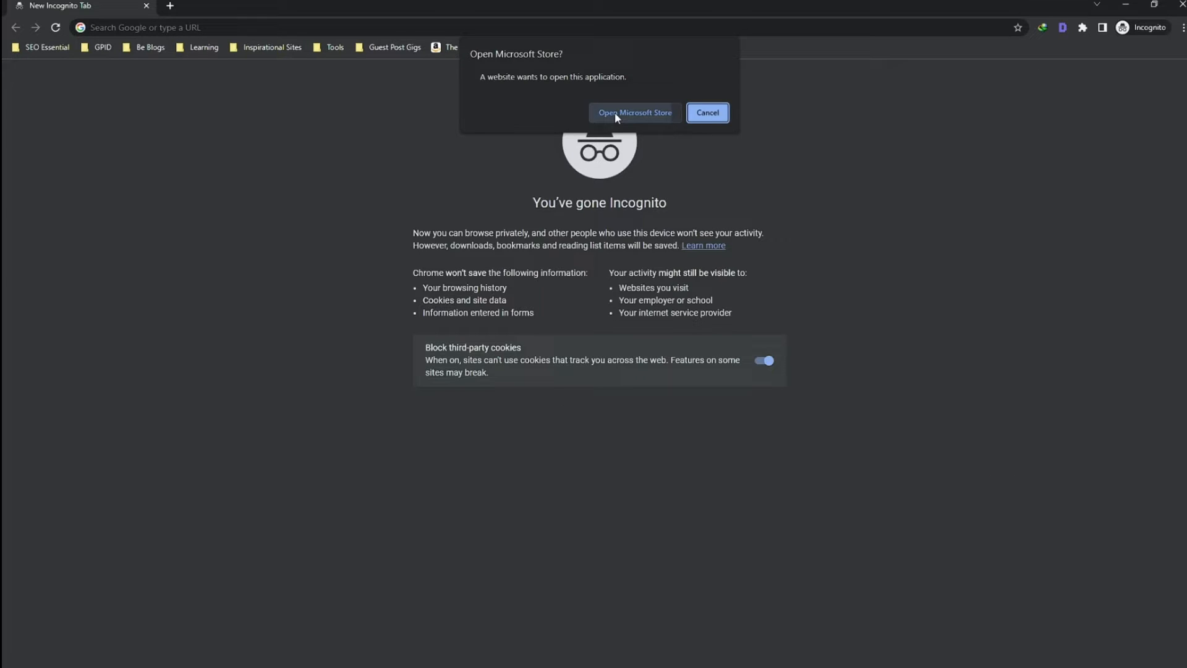
# Allow Chrome to open the Microsoft Store app from the website.
pyautogui.click(634, 112)
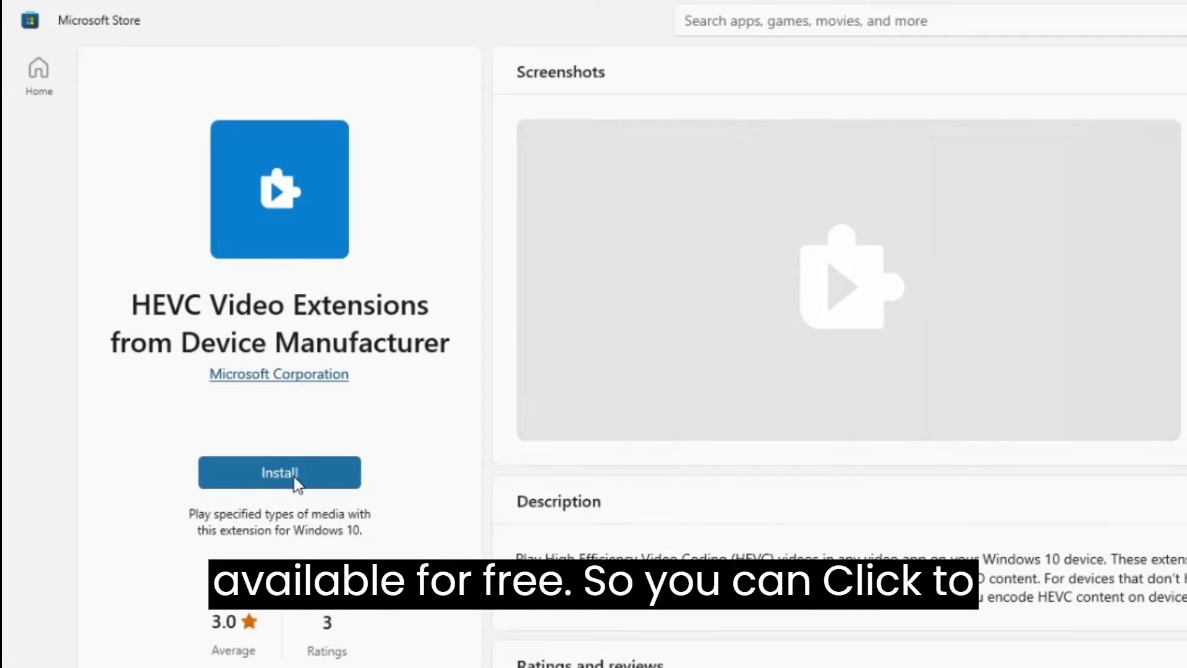
# Install the free HEVC Video Extensions from Device Manufacturer from its Store page.
pyautogui.click(279, 471)
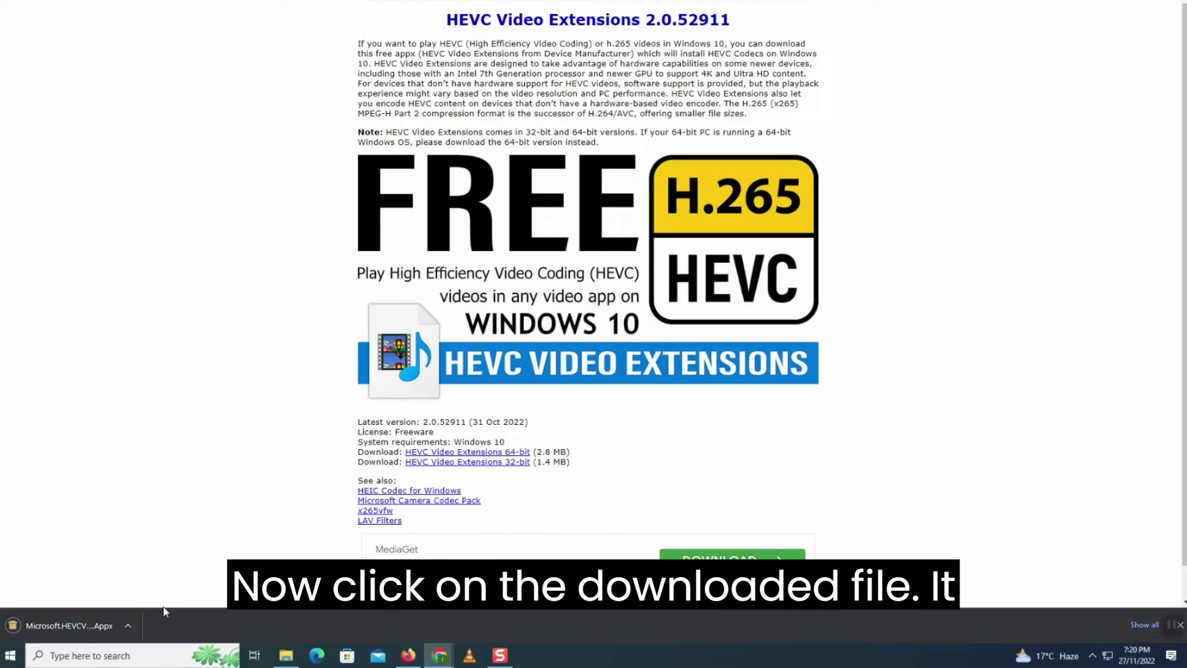
# Install the downloaded HEVC Video Extensions .Appx package and close App Installer when ready.
pyautogui.click(72, 624)
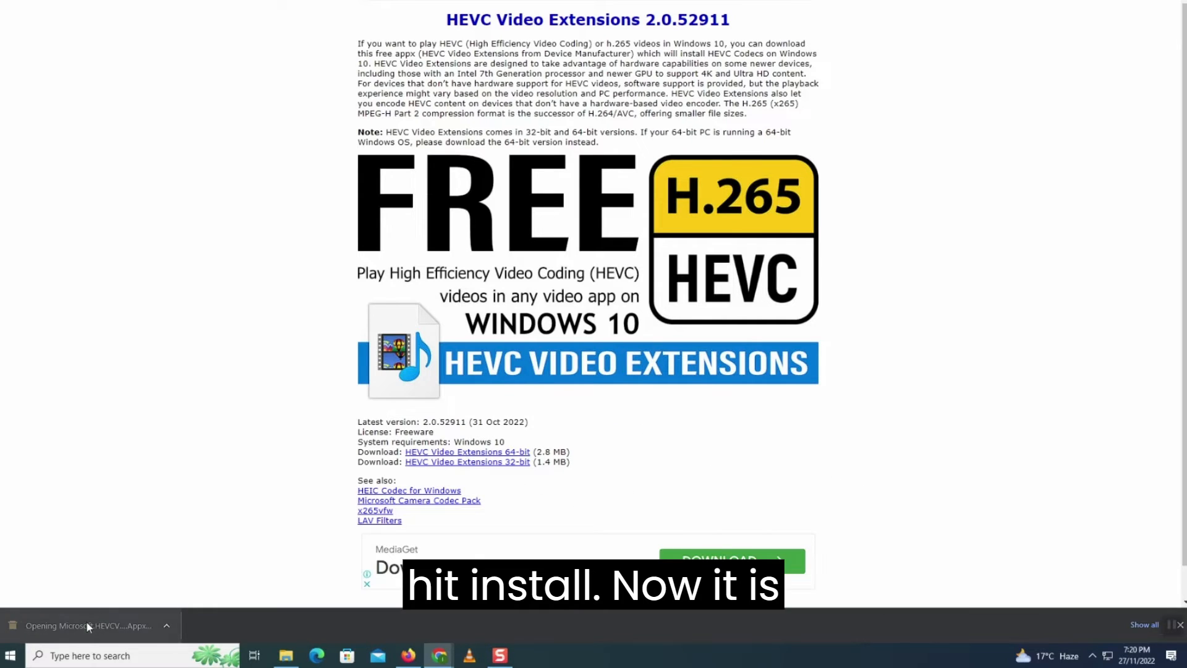
pyautogui.click(87, 625)
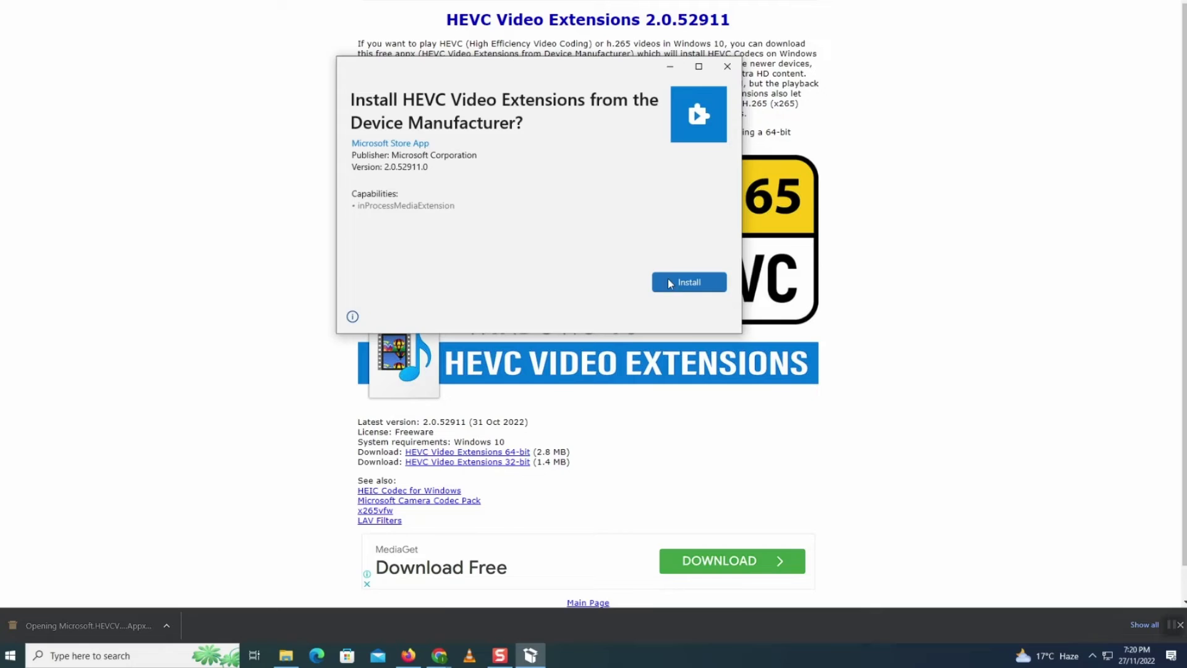
pyautogui.click(687, 282)
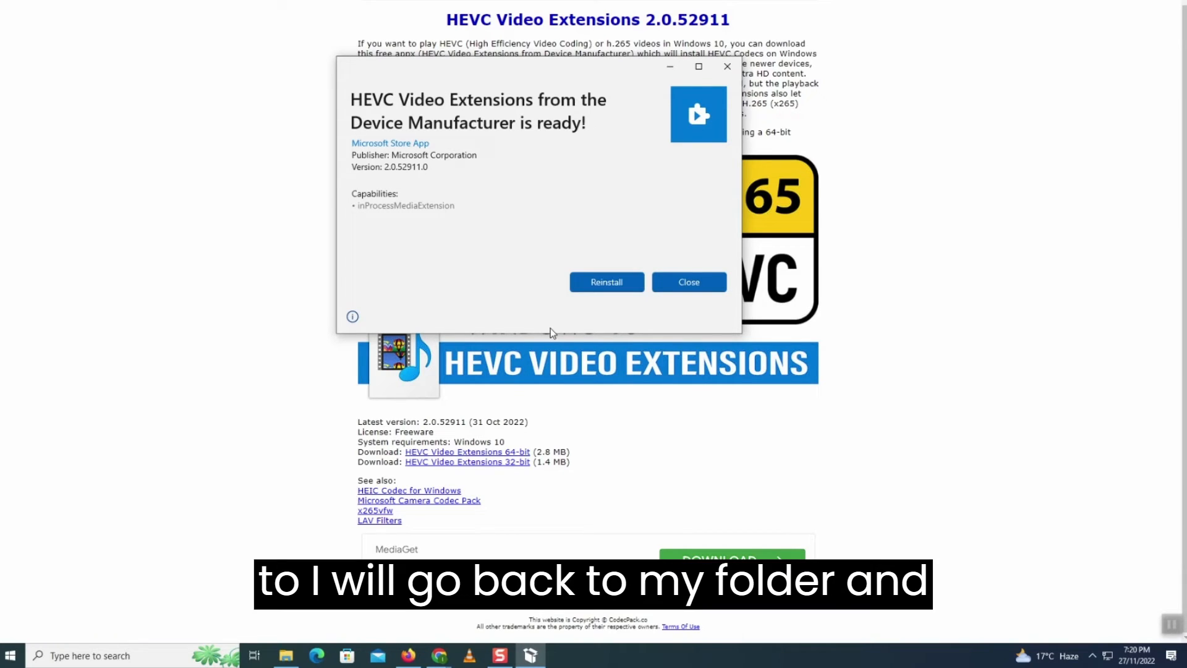
pyautogui.click(688, 282)
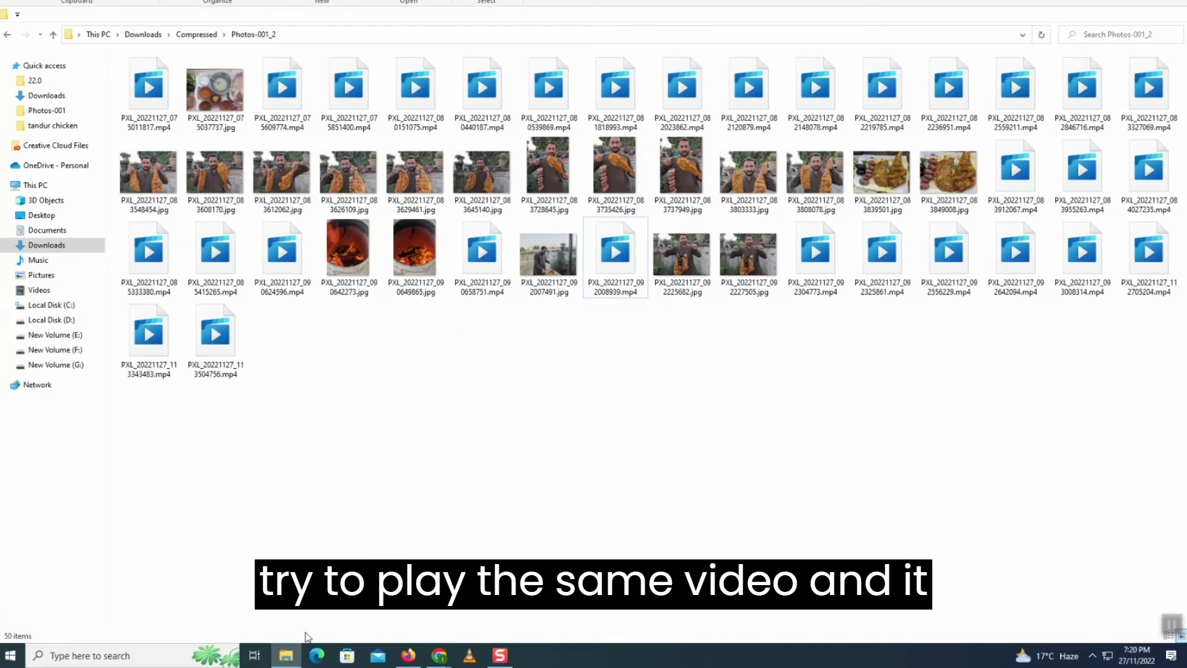
# Play PXL_20221127_092008939.mp4 from the Photos-001_2 folder again.
pyautogui.doubleClick(615, 250)
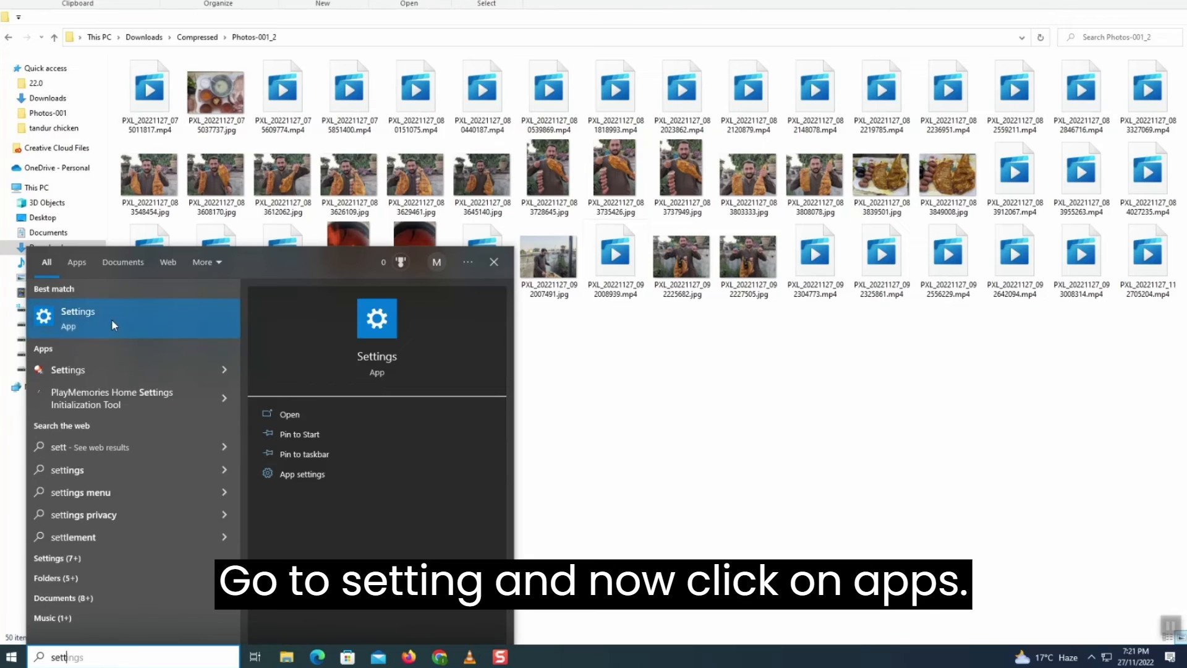
# Find 'hevc' in Settings Apps & features and uninstall HEVC Video Extensions from Device Manufacturer.
pyautogui.click(78, 317)
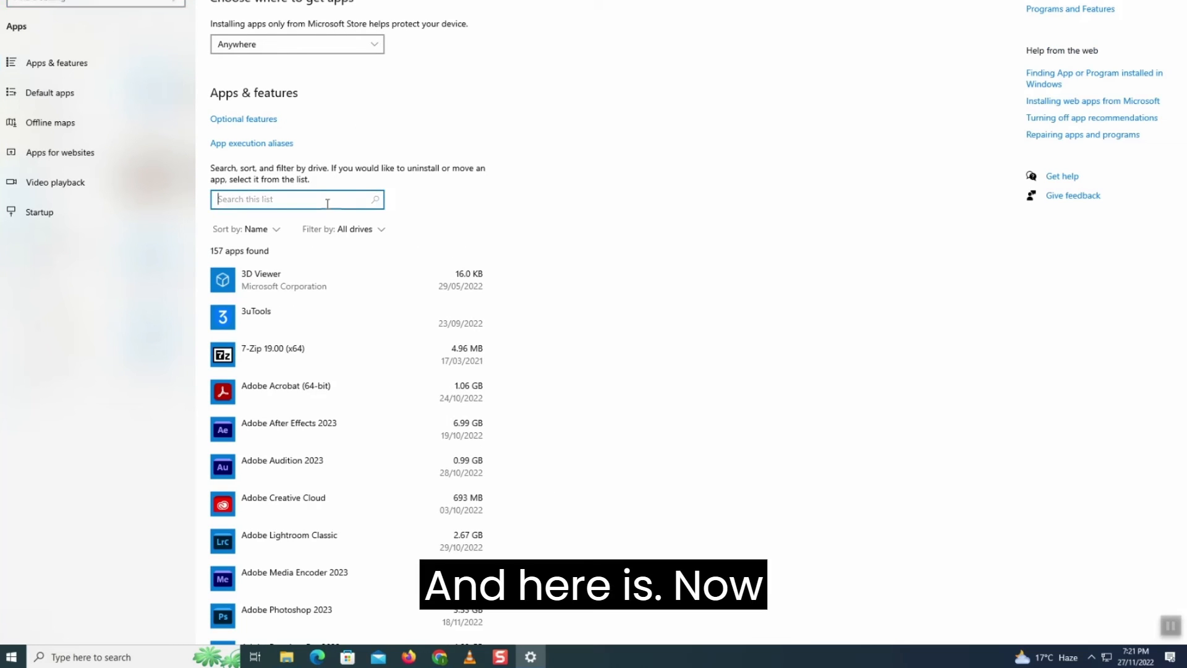
pyautogui.write('hevc')
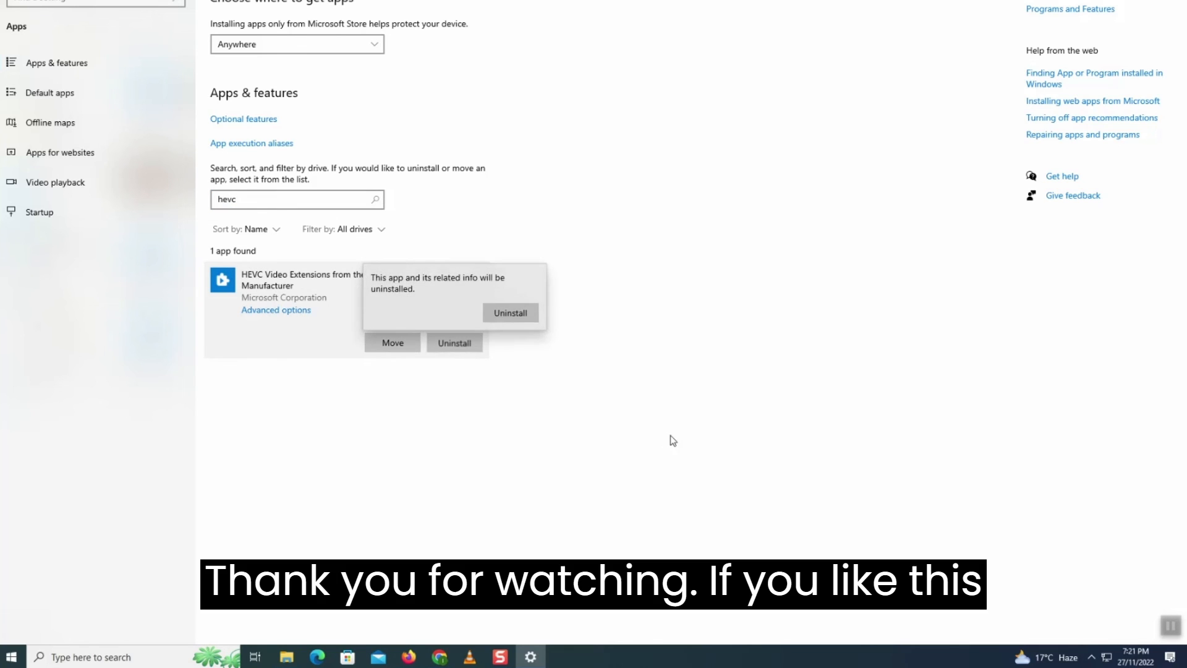
pyautogui.click(510, 313)
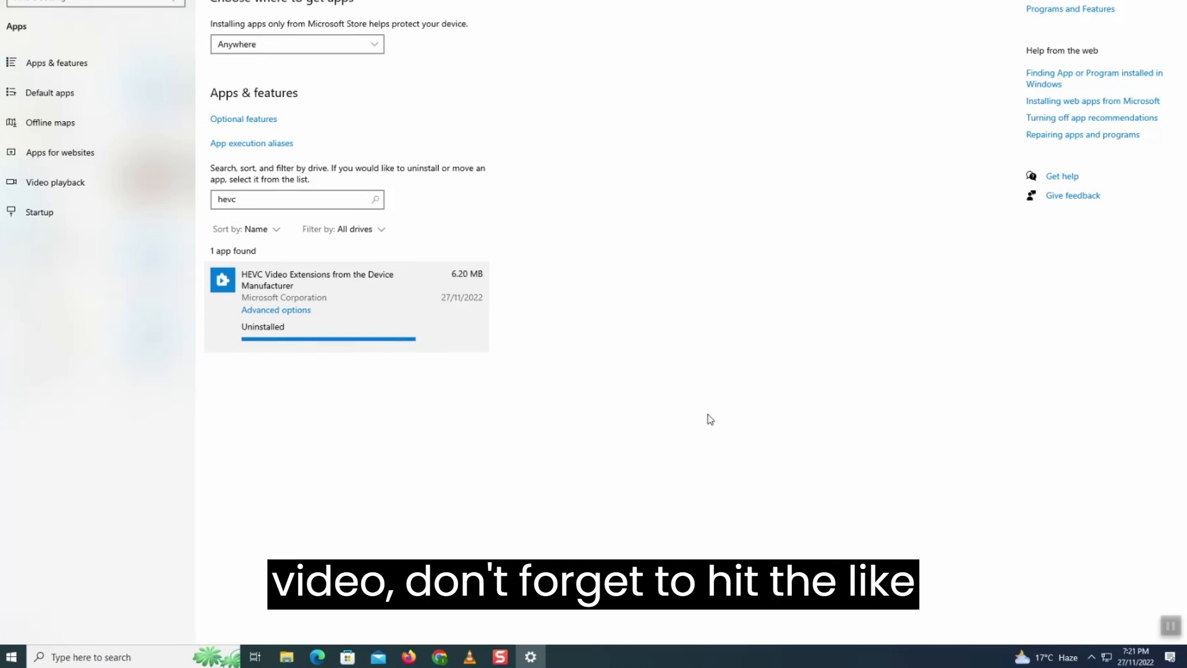